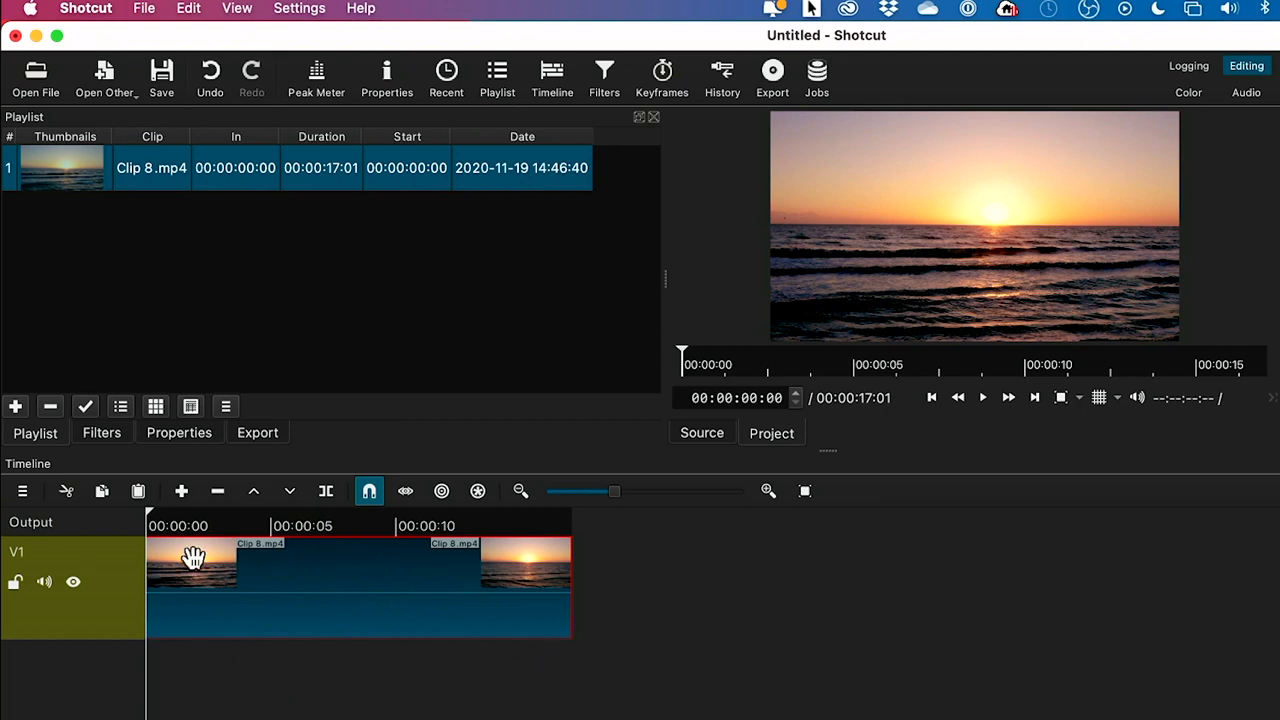
# Select the Clip 8.mp4 sunset clip on the V1 timeline track
pyautogui.click(982, 397)
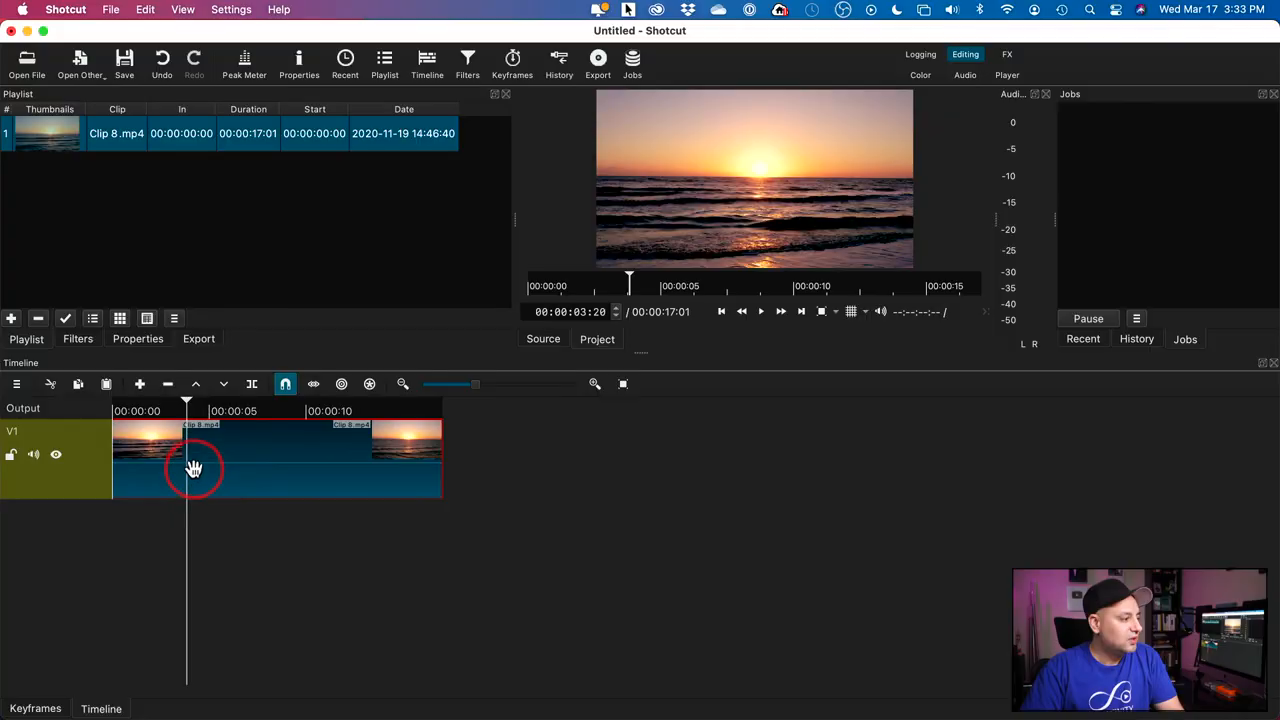
# Show the Properties panel for Clip 8.mp4, displaying 1x speed and 17:01 duration
pyautogui.rightClick(195, 455)
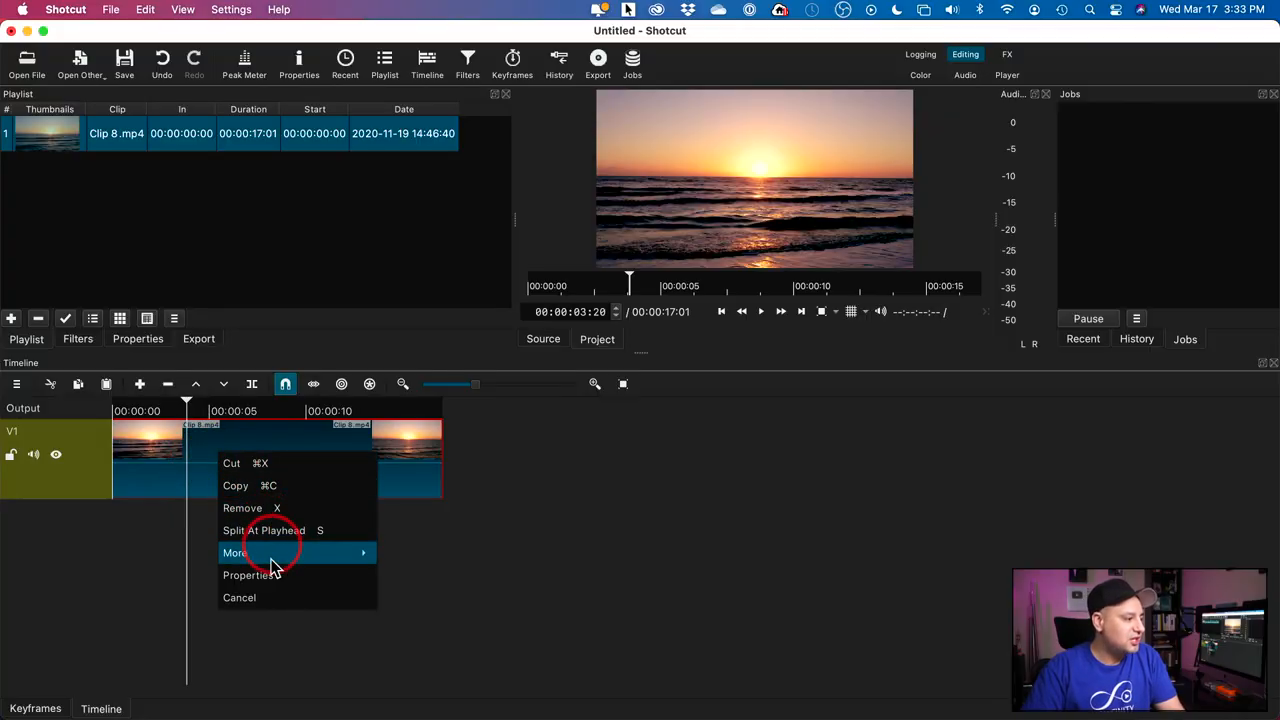
pyautogui.click(252, 575)
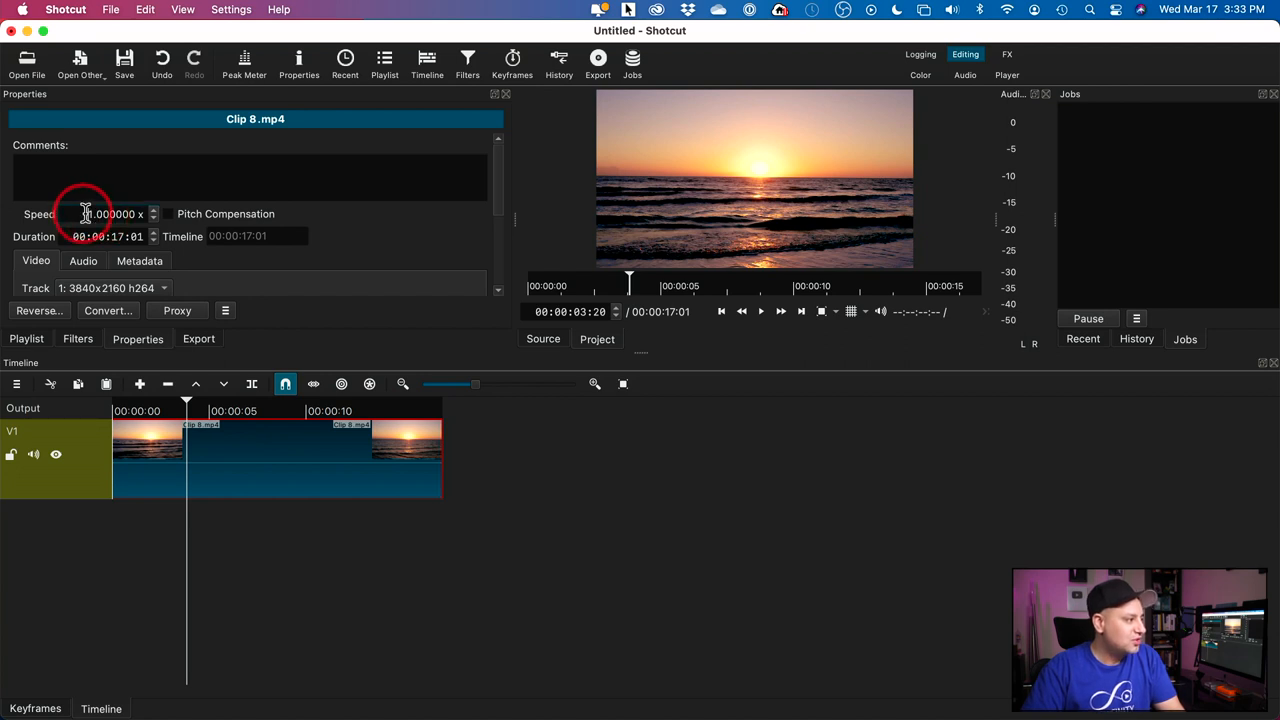
# Set the clip speed to 5x, shortening its duration to 3:10
pyautogui.write('5')
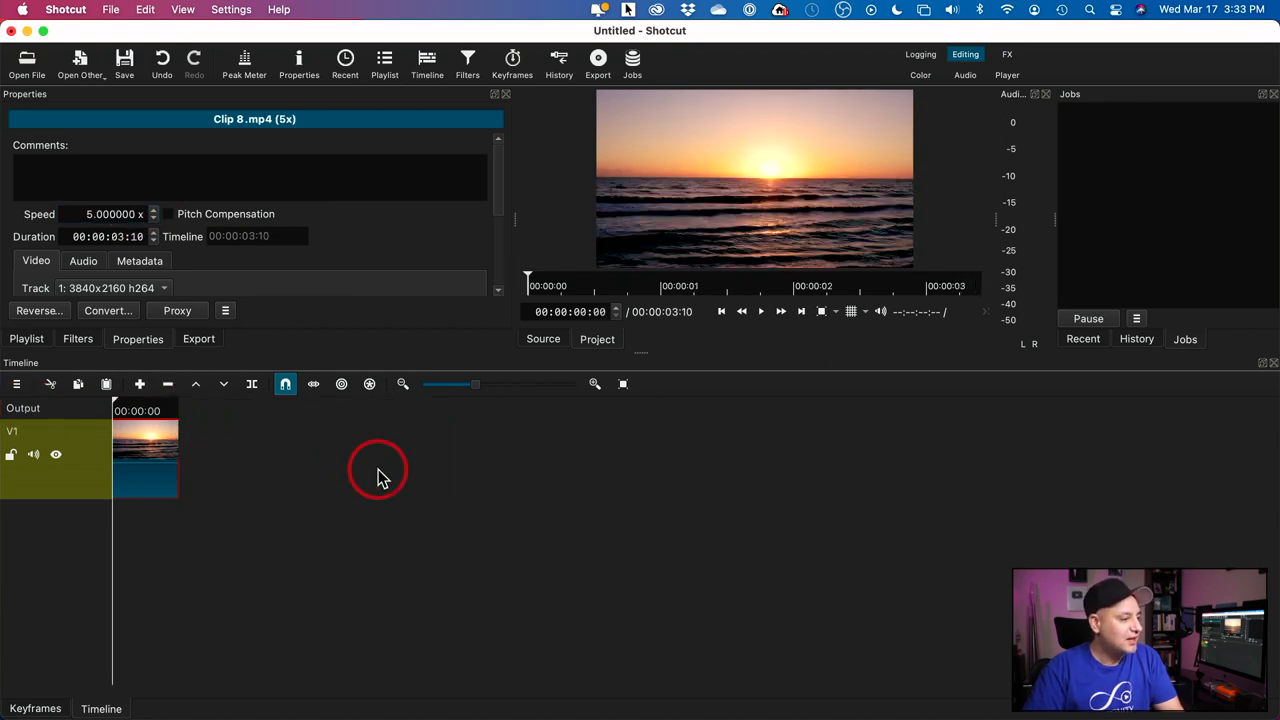
pyautogui.click(760, 311)
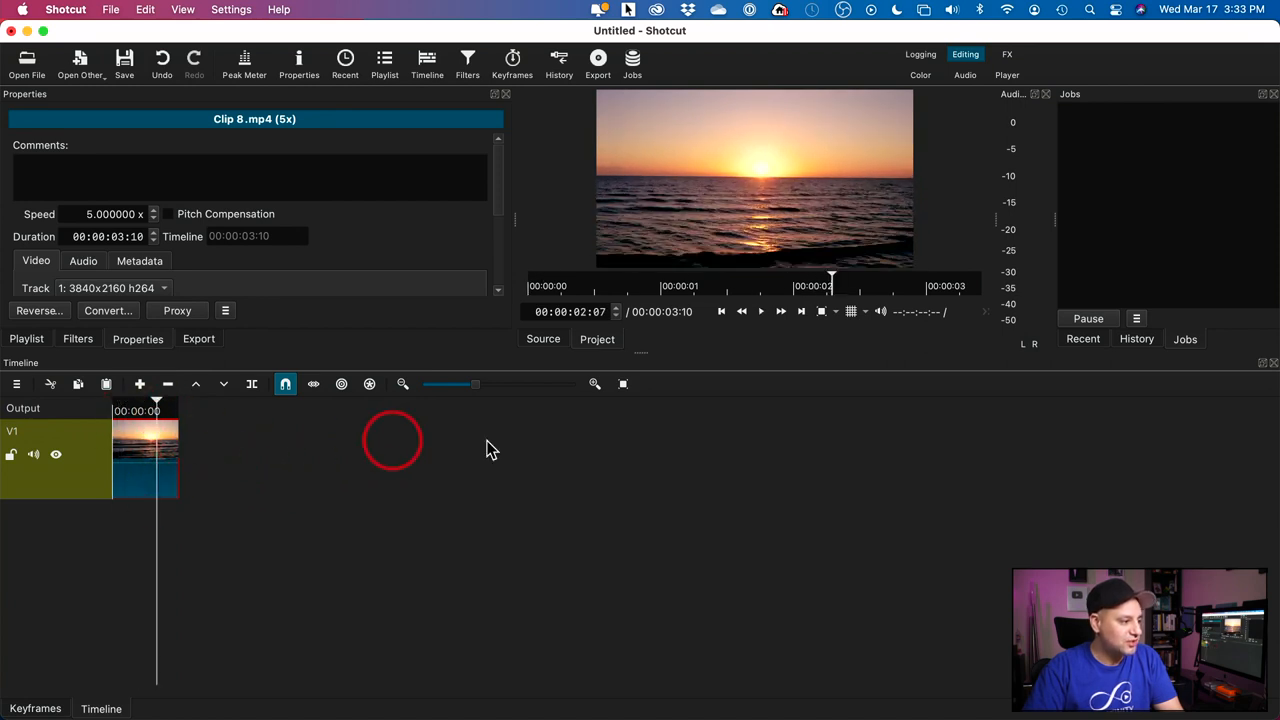
pyautogui.moveTo(195, 418)
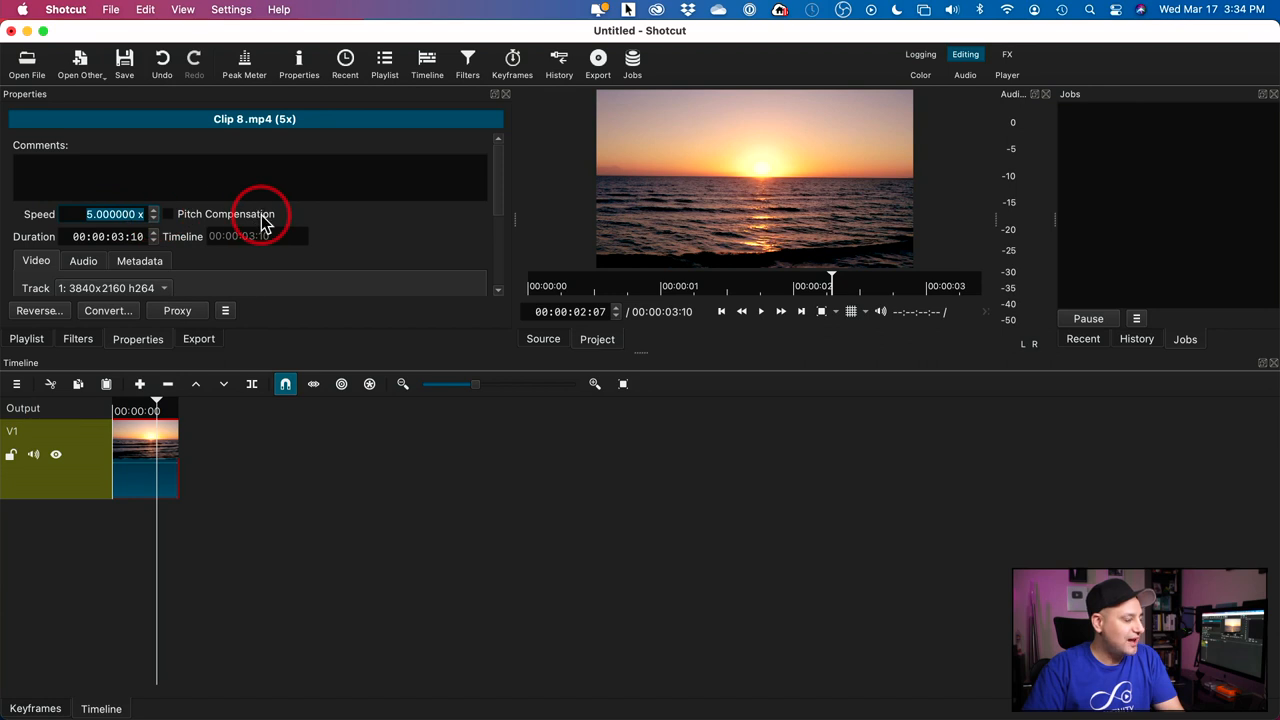
pyautogui.moveTo(263, 220)
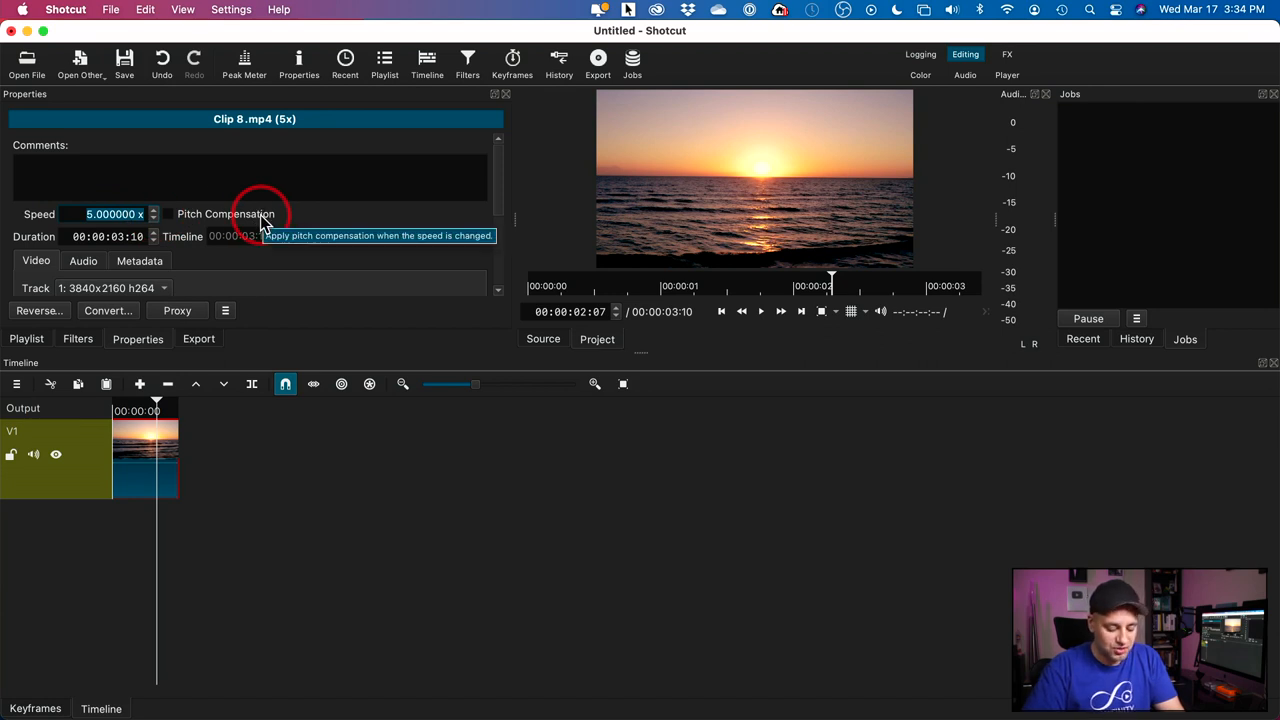
# Set the clip speed to 0.25x, stretching its duration to 1:08:10
pyautogui.write('.25 x')
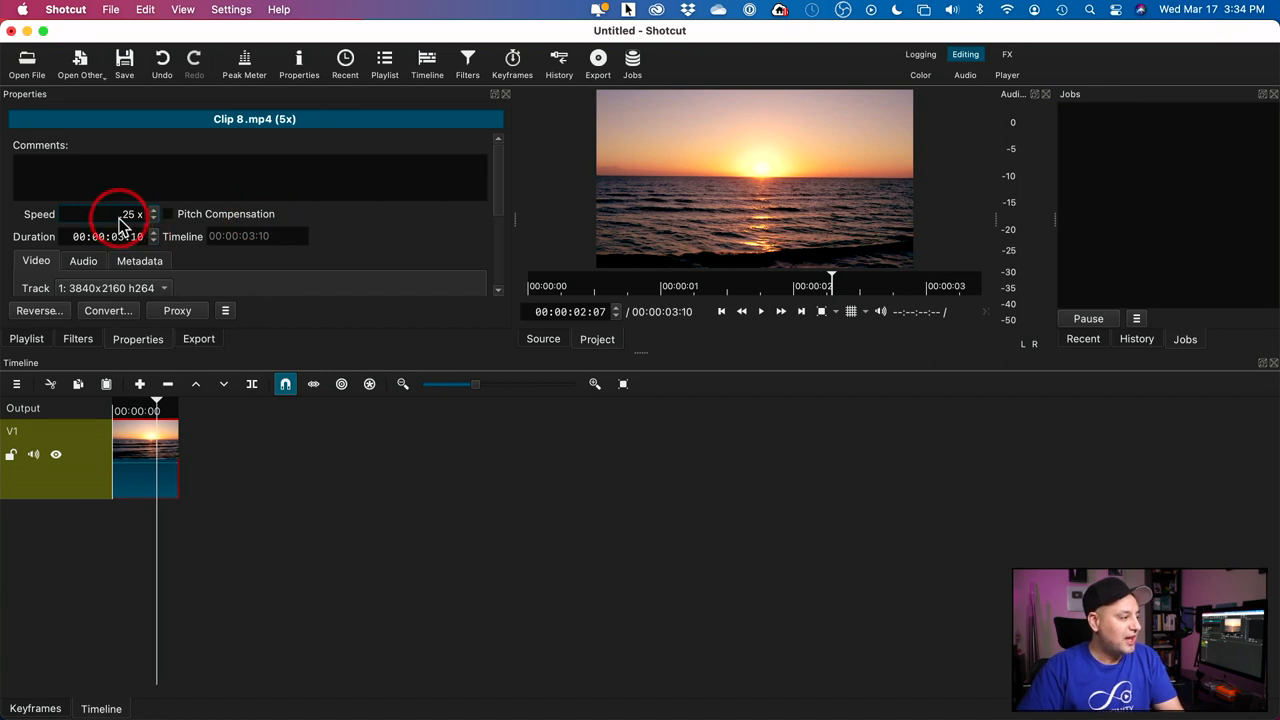
pyautogui.write('0.25')
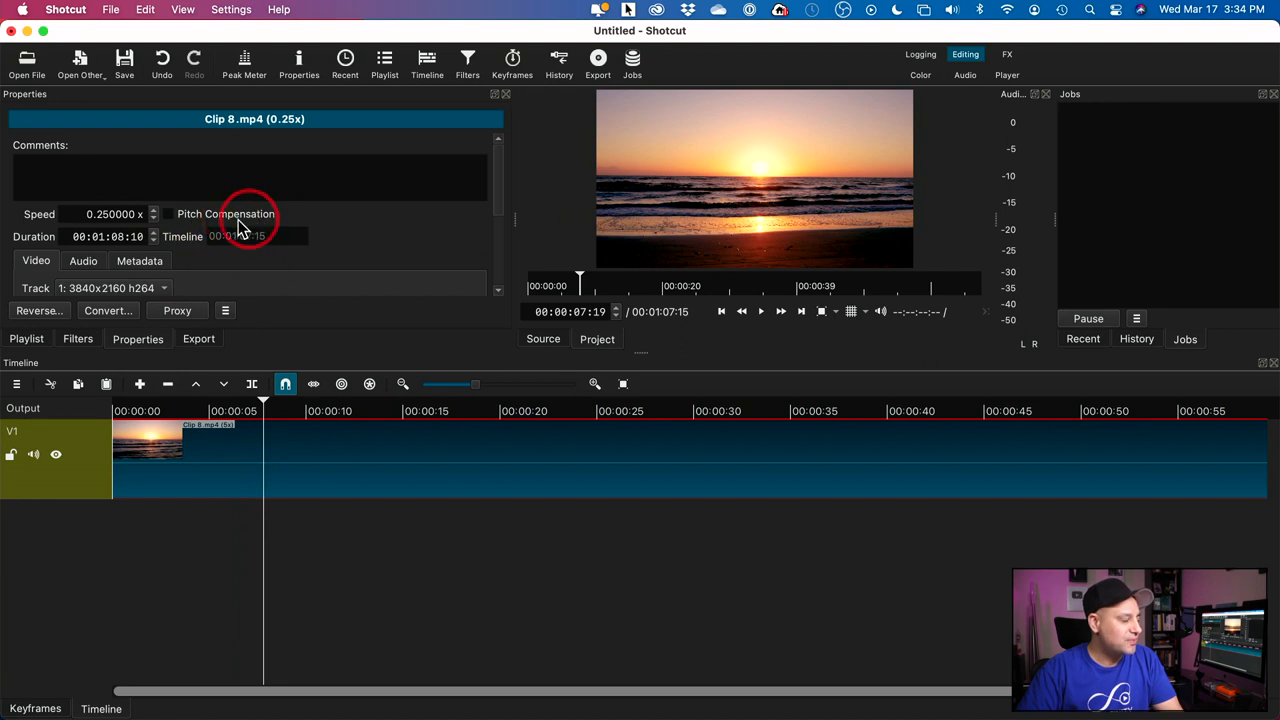
pyautogui.moveTo(178, 214)
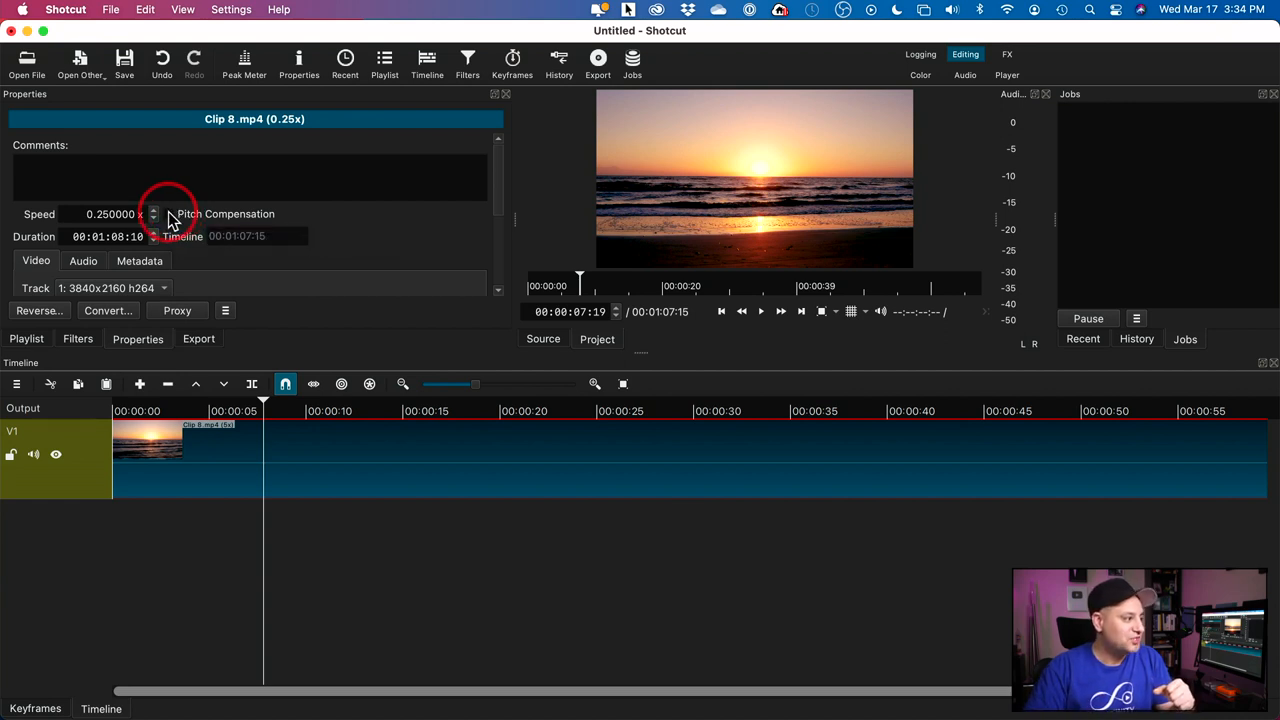
pyautogui.moveTo(170, 214)
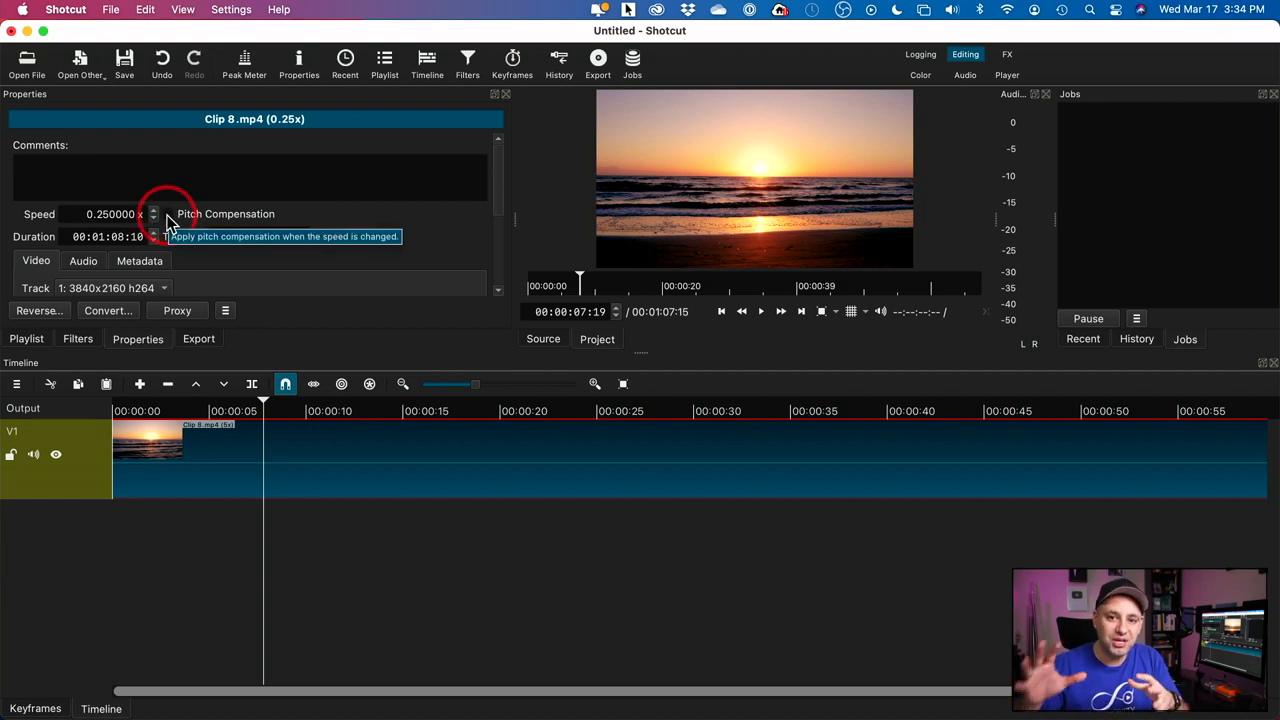